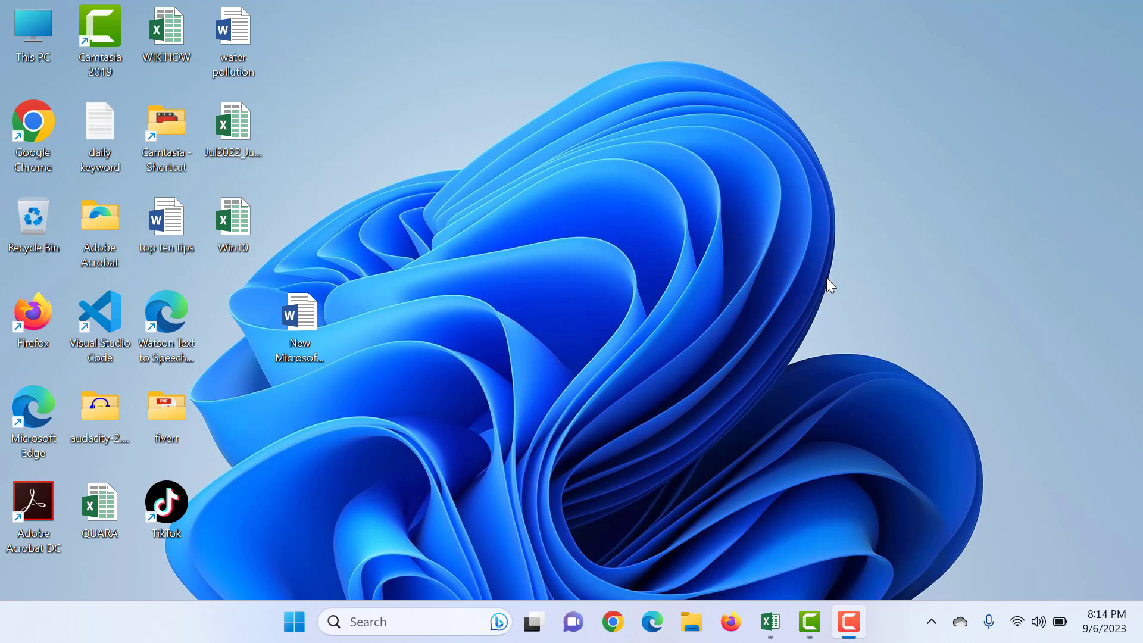
Step: Refresh the desktop, then launch Task Manager from the taskbar's right-click menu
right_click(831, 285)
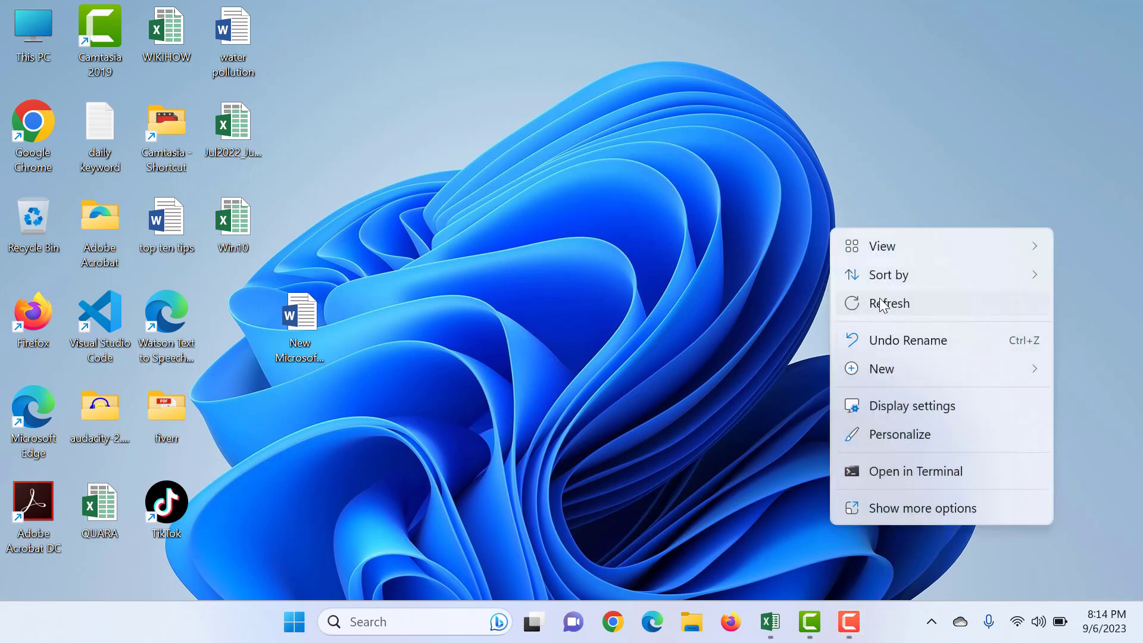
click(727, 170)
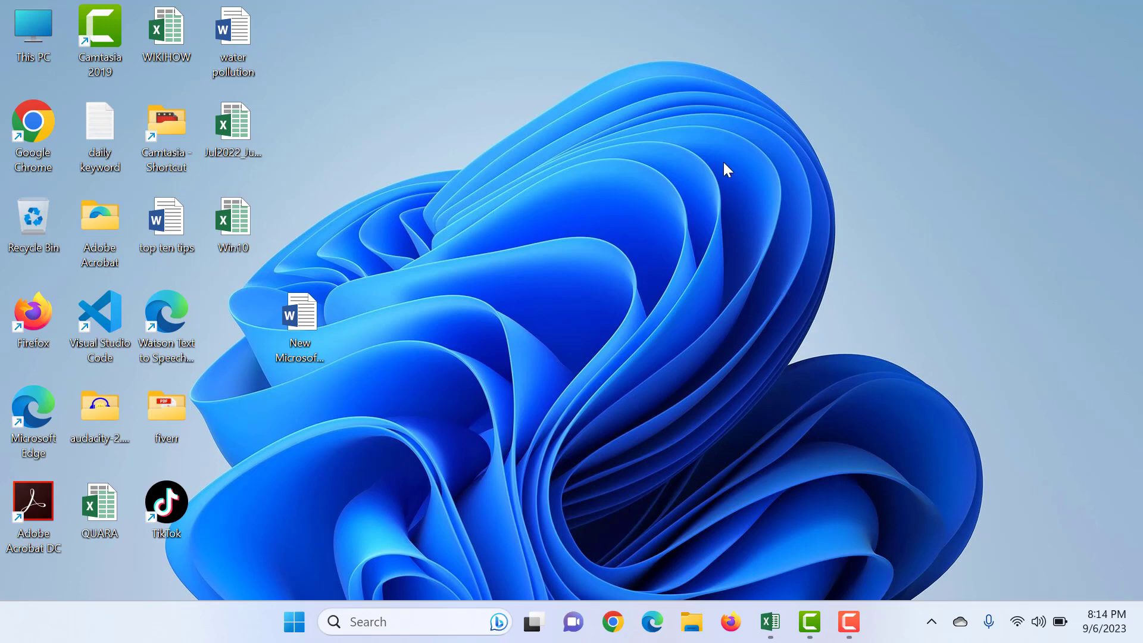
mouse_move(764, 584)
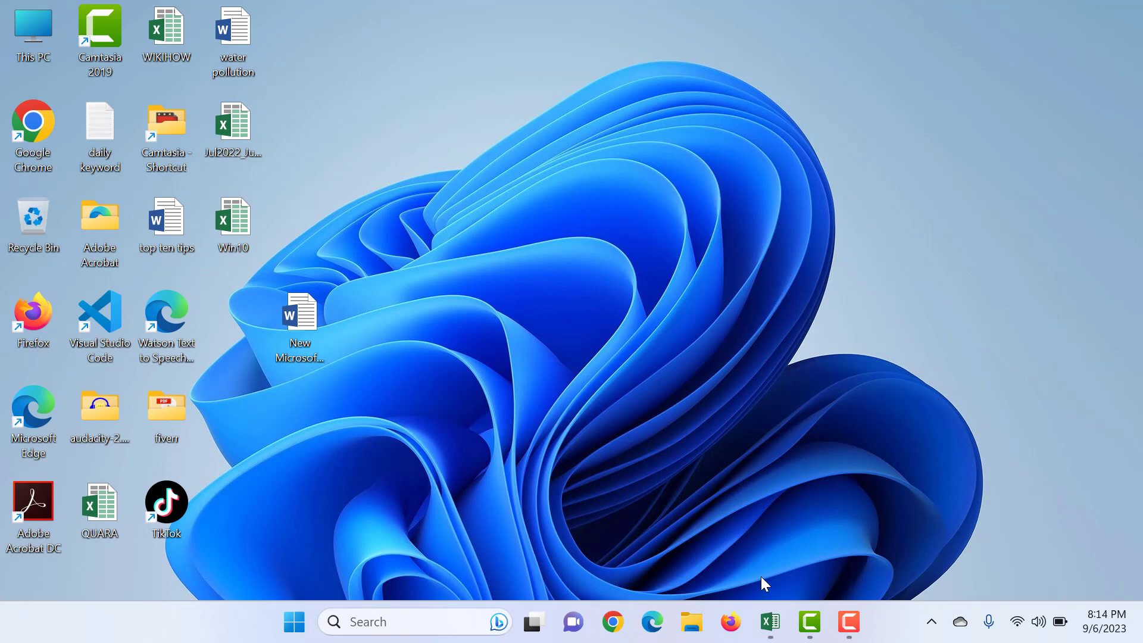
mouse_move(612, 518)
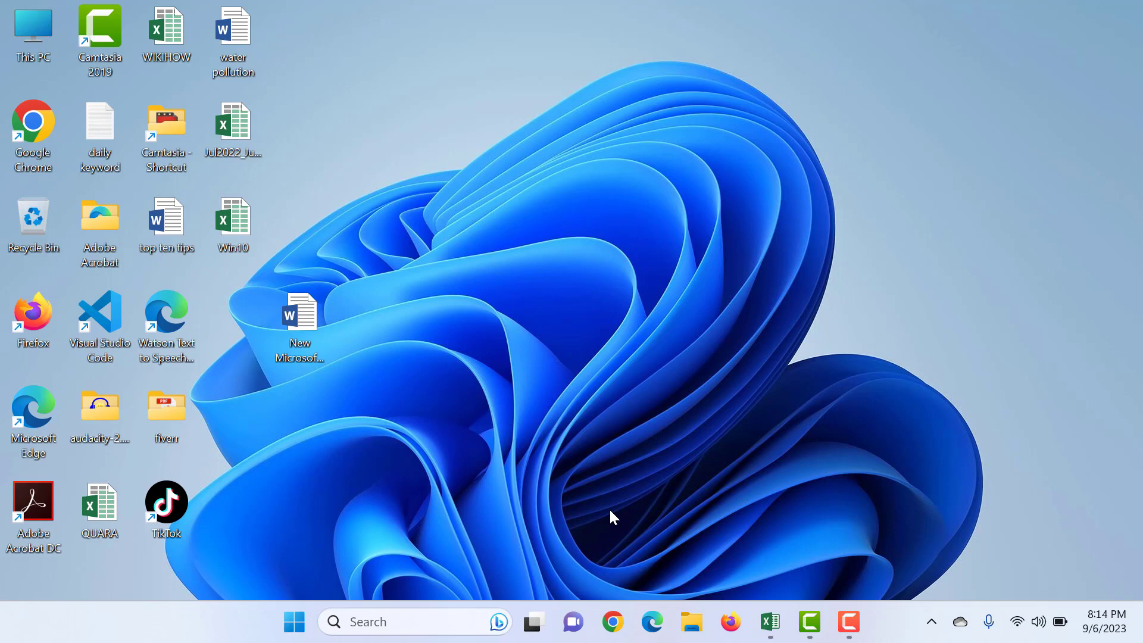
mouse_move(304, 556)
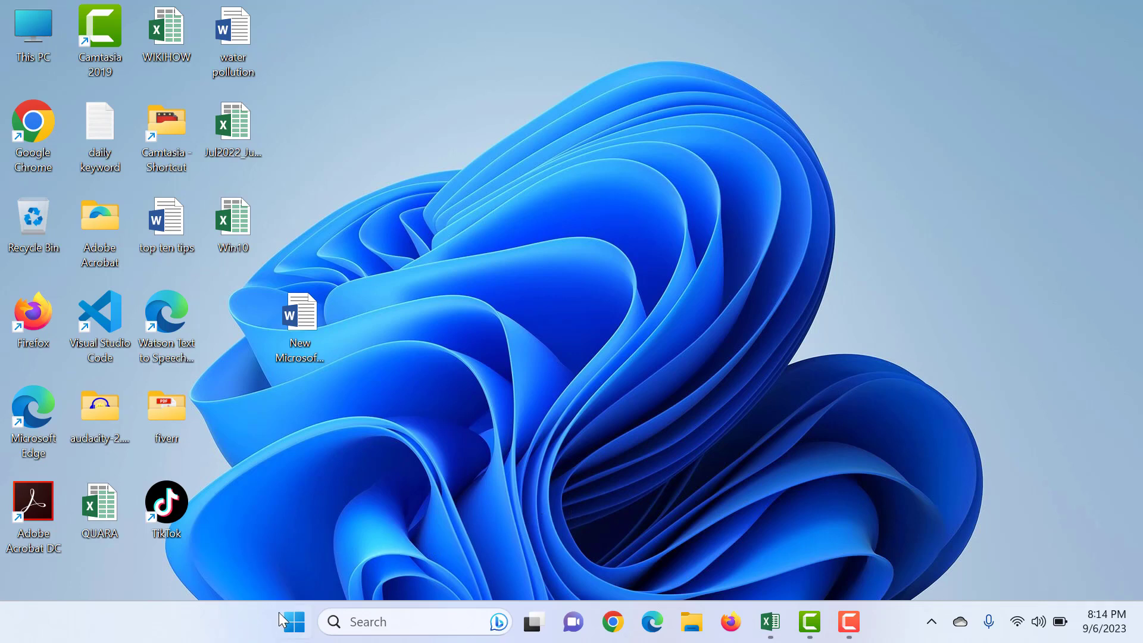
mouse_move(691, 622)
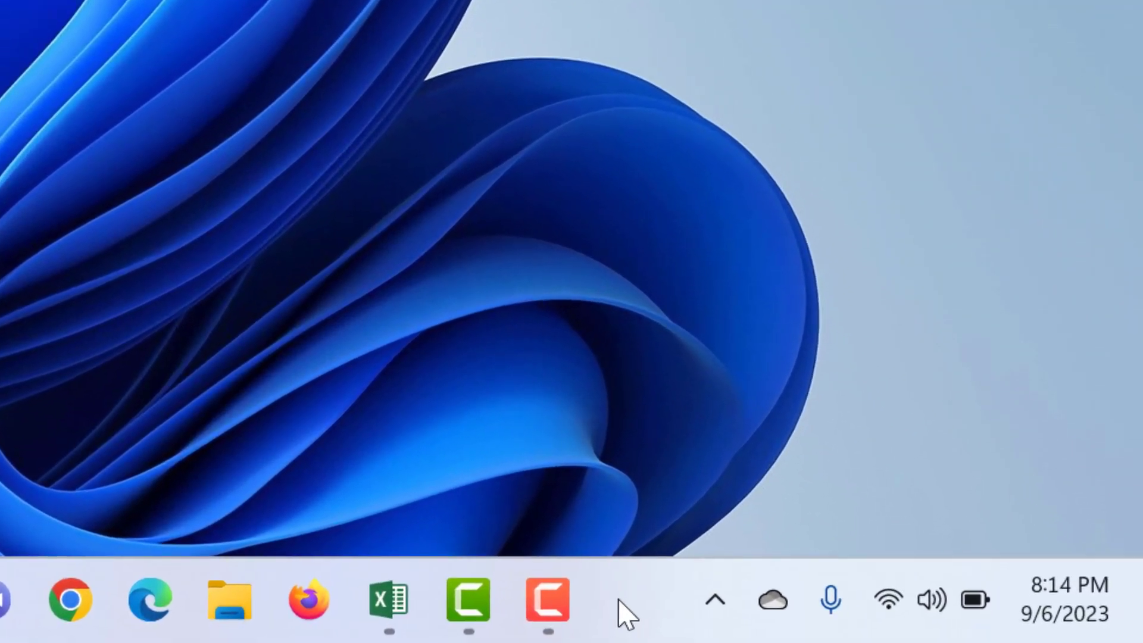
right_click(623, 602)
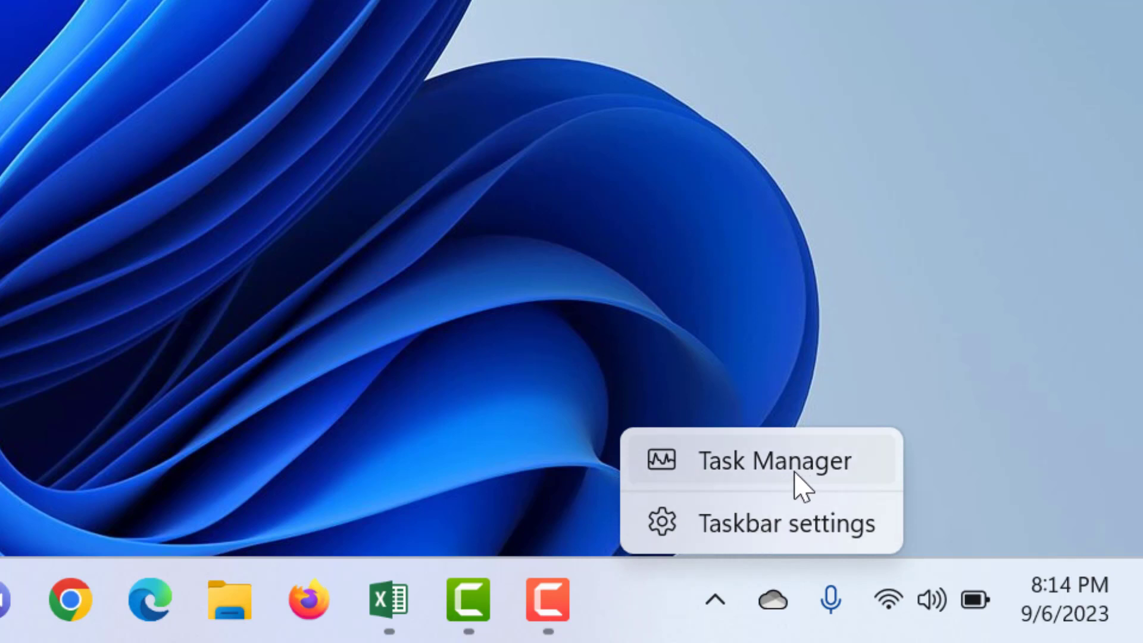
mouse_move(765, 557)
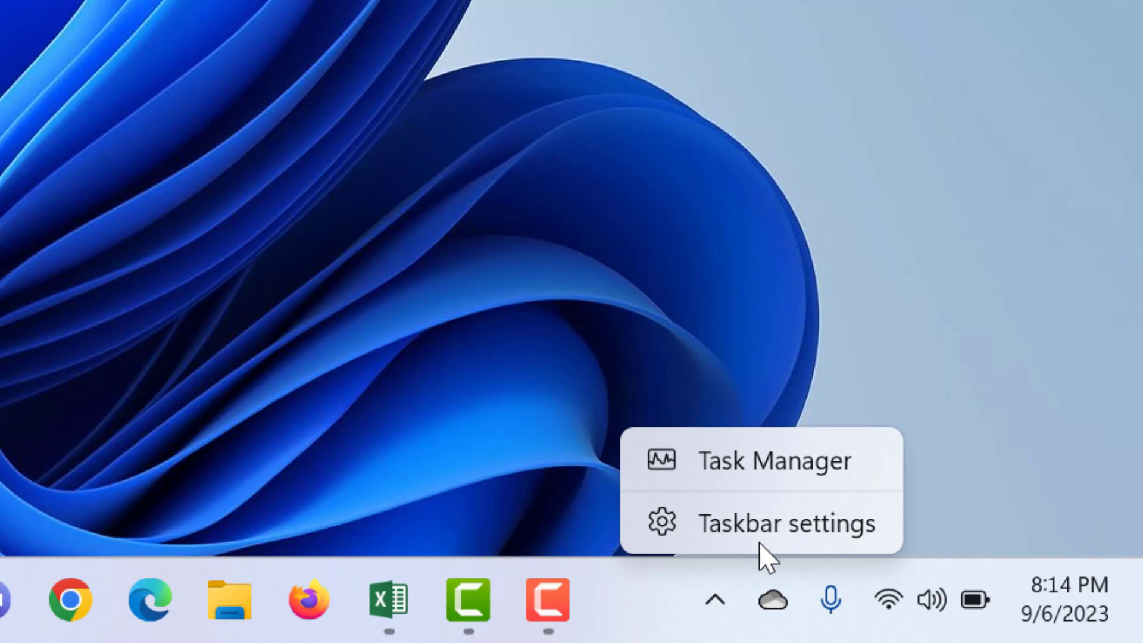
mouse_move(729, 463)
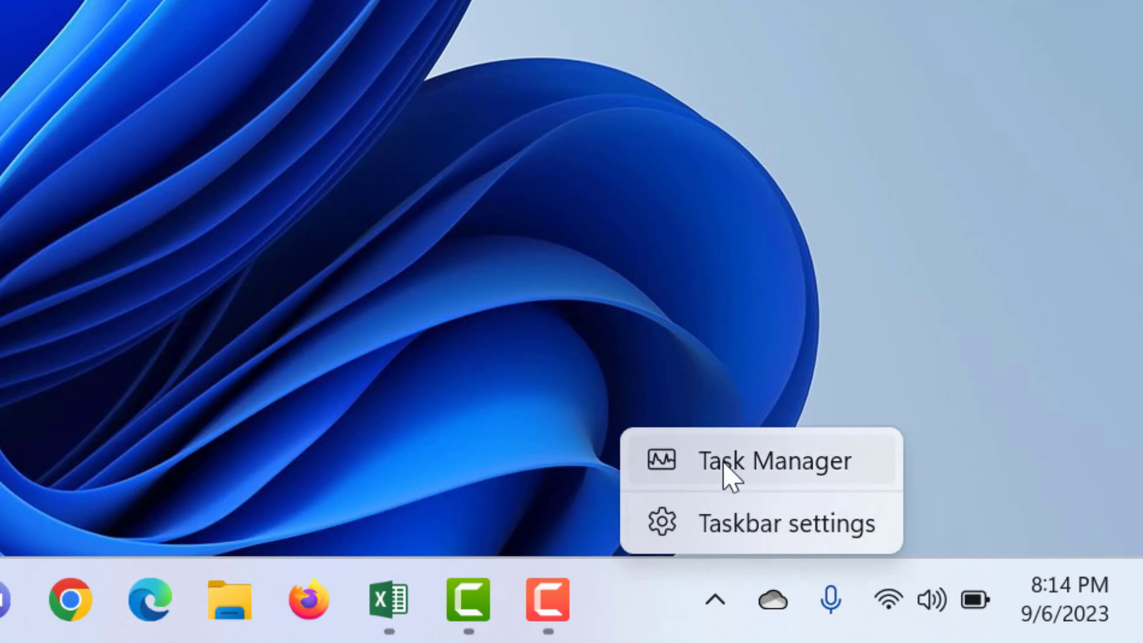
click(774, 460)
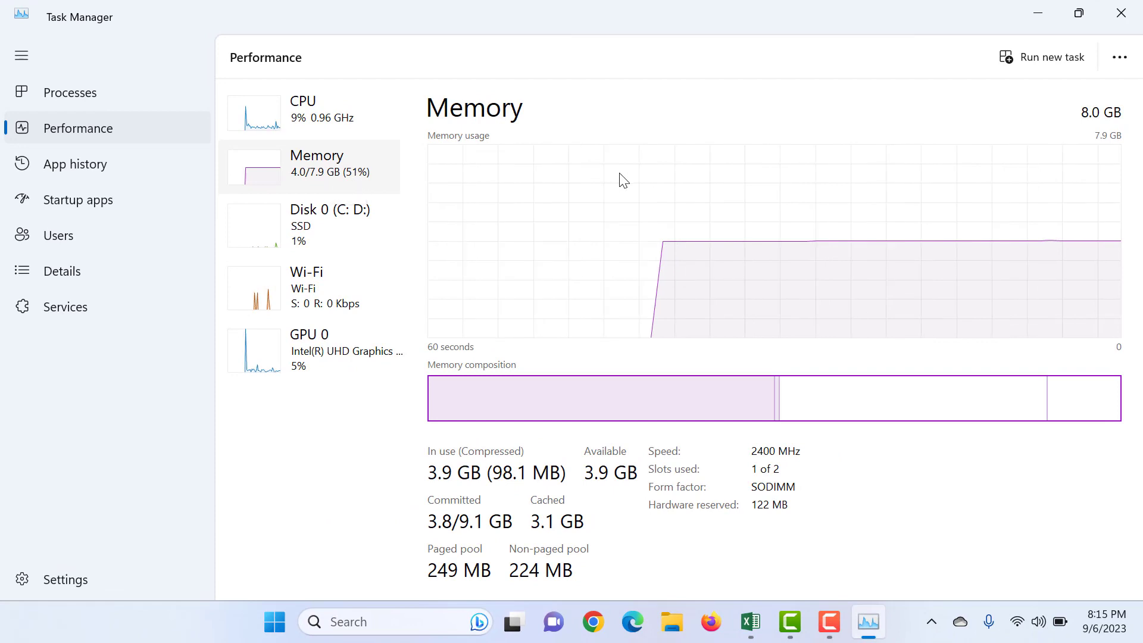
mouse_move(672, 246)
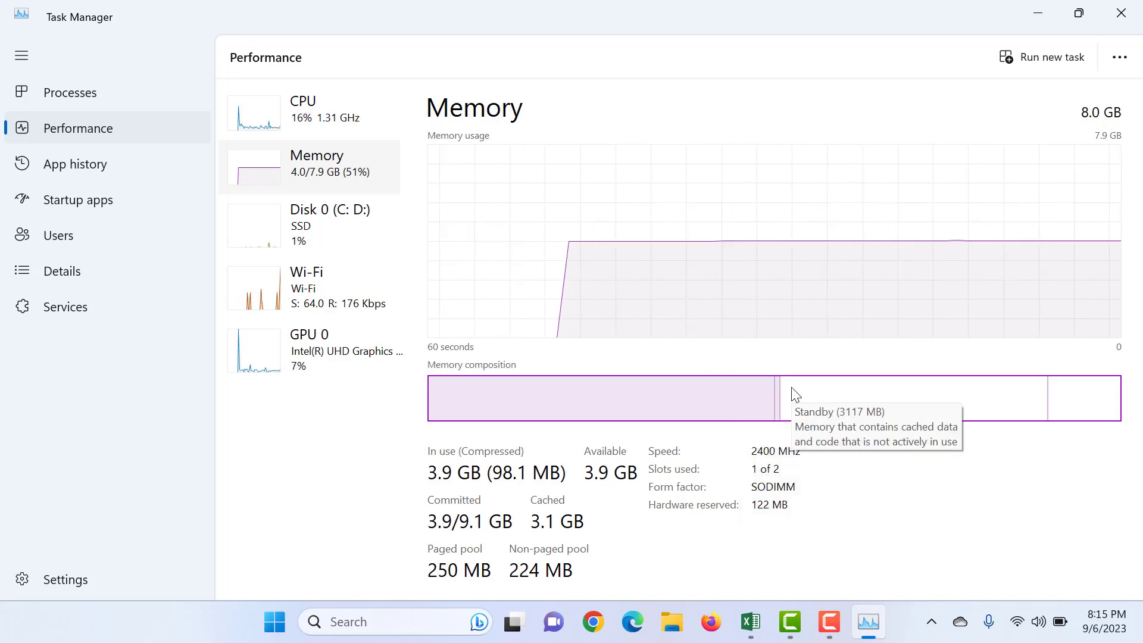
mouse_move(1022, 400)
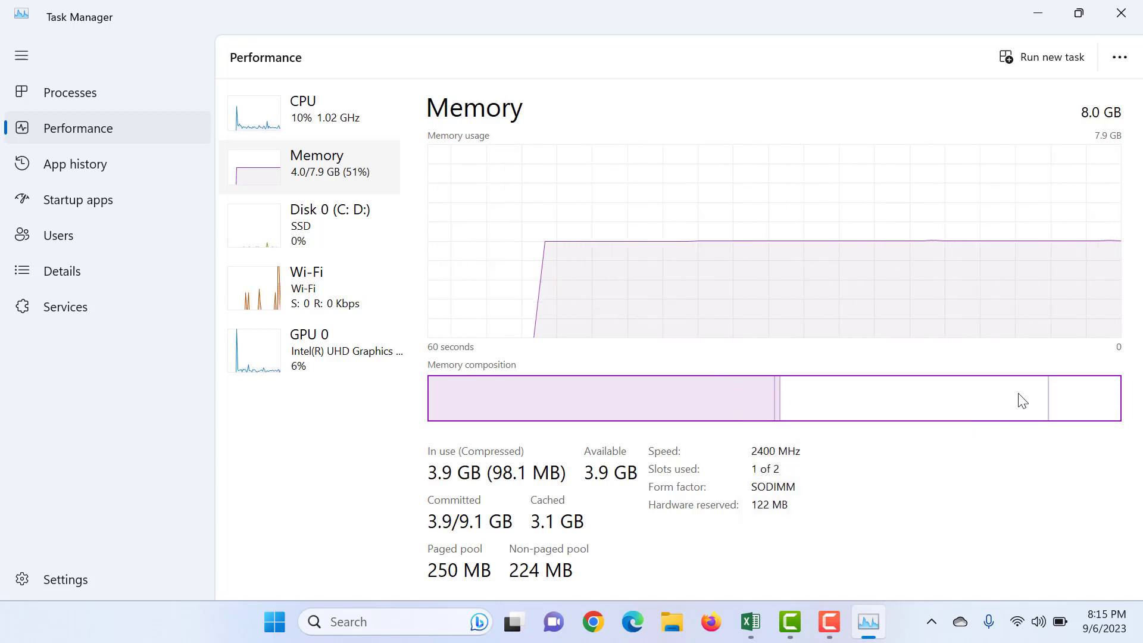